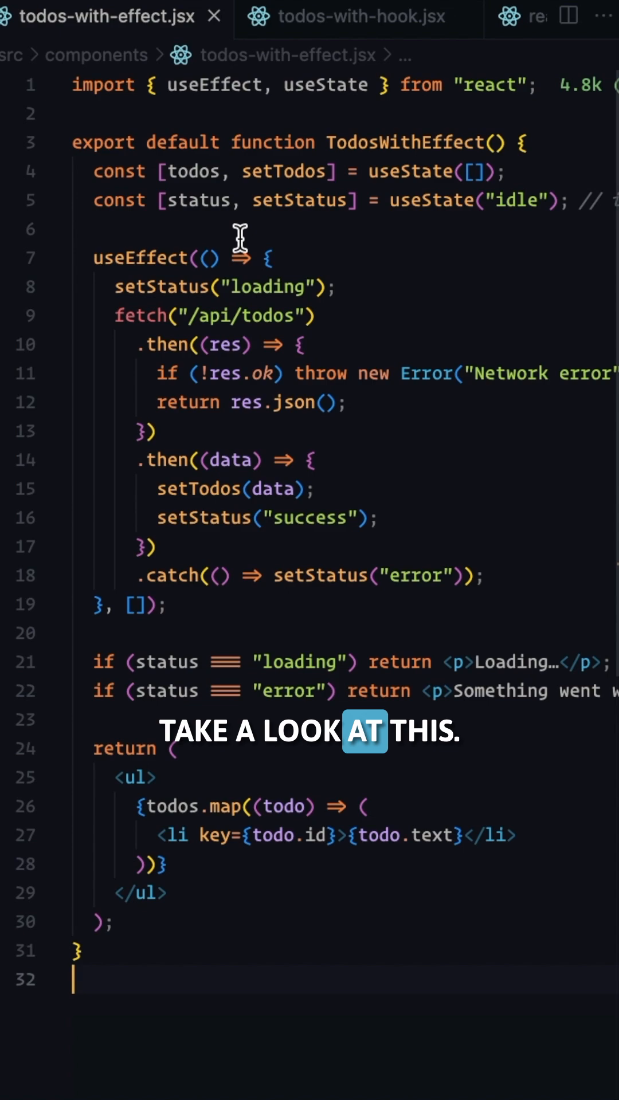
Review uses of the status state in todos-with-effect.jsx, then switch to todos-with-hook.jsx showing the useTodos hook
double_click(198, 200)
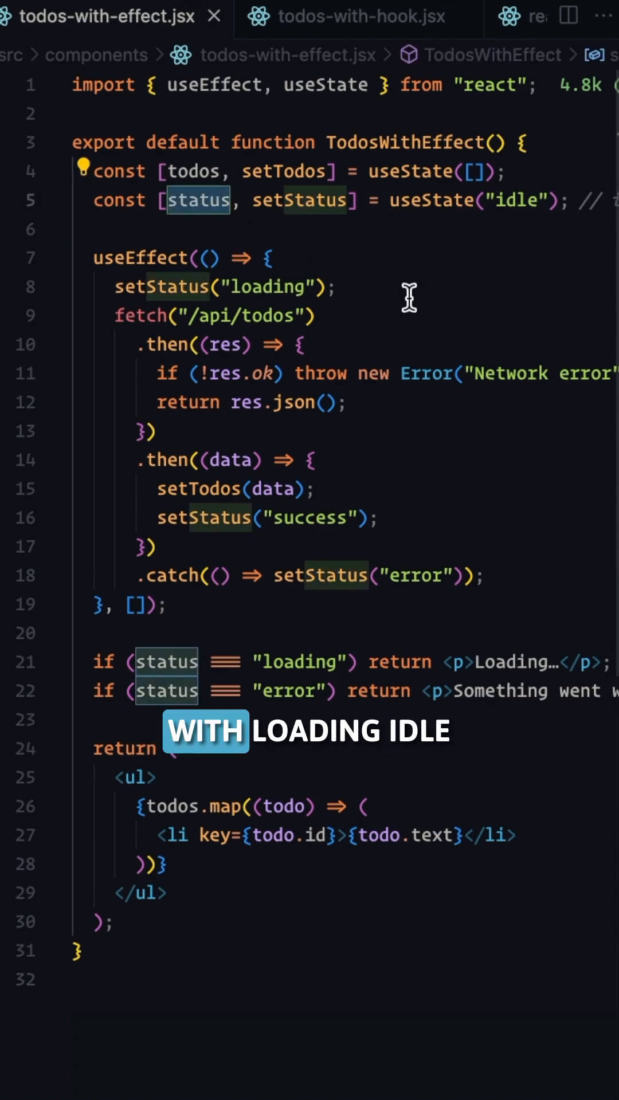
scroll("right", 3)
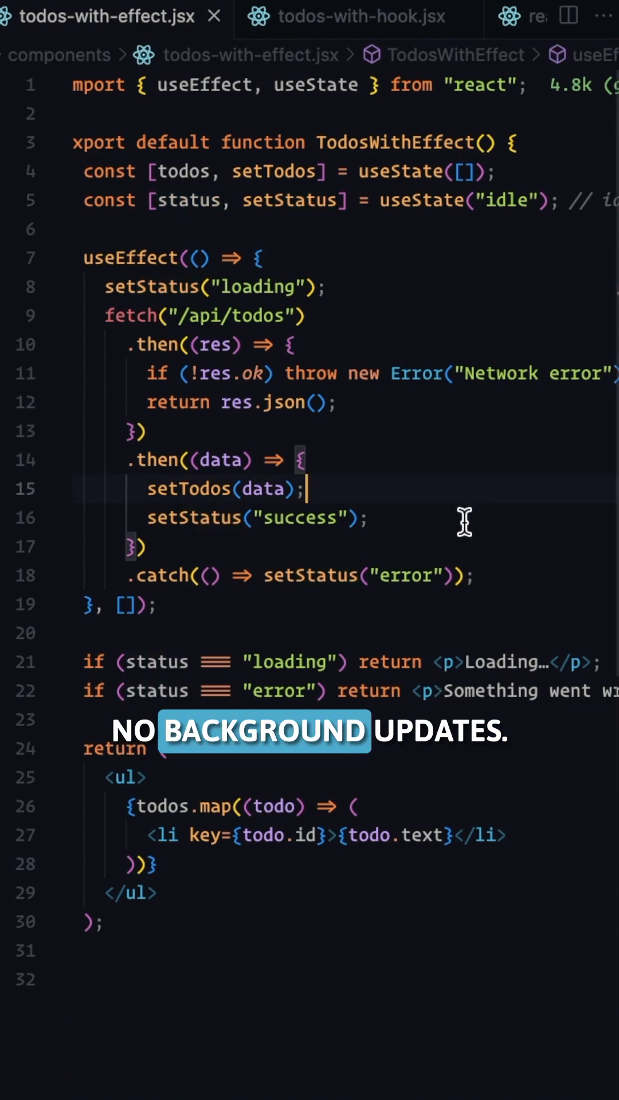
left_click(358, 18)
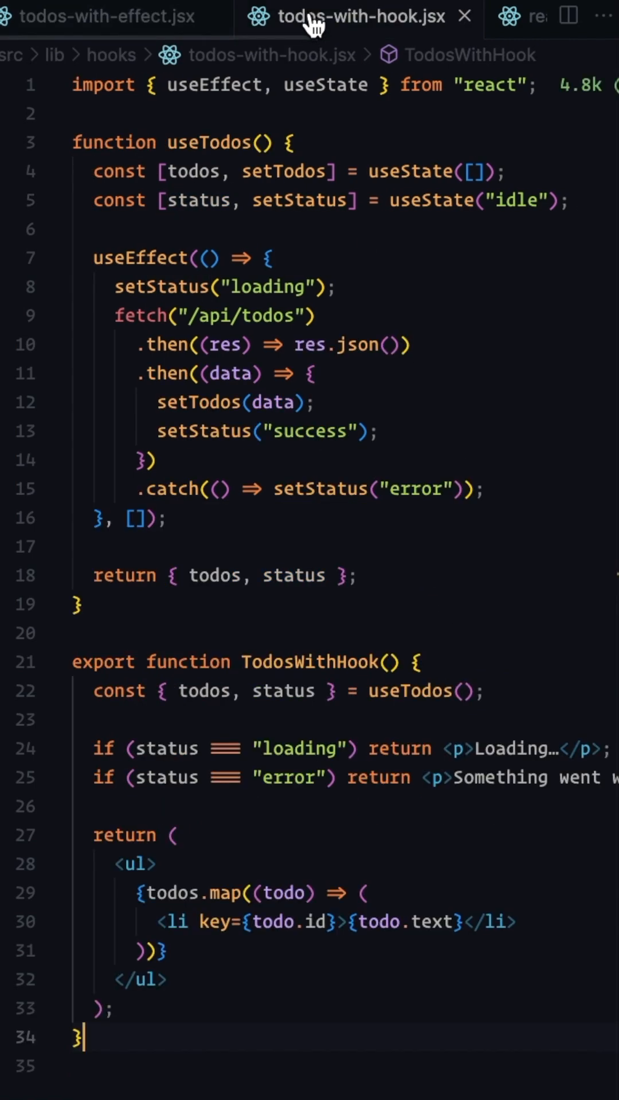